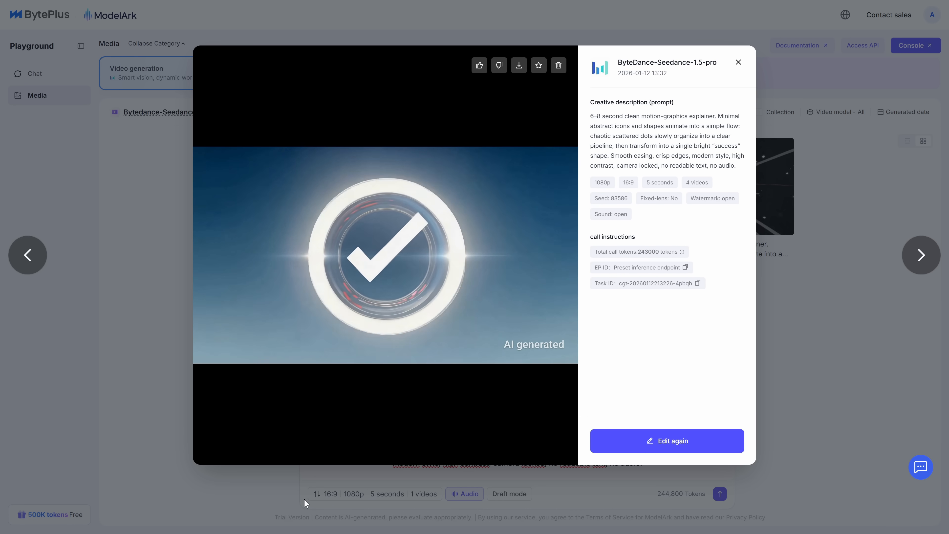
# Step: Advance through two more generated video previews, then close the preview back to the gallery
pyautogui.click(921, 255)
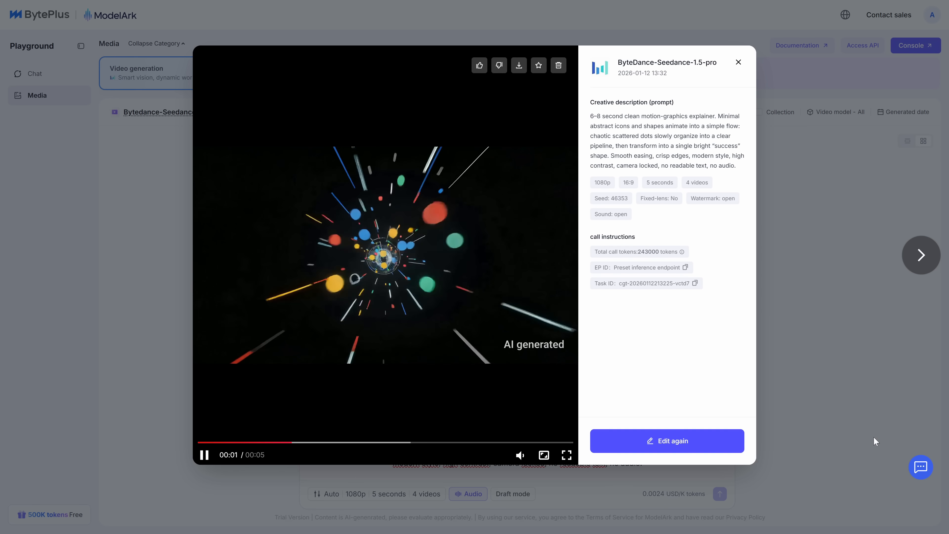
pyautogui.click(921, 255)
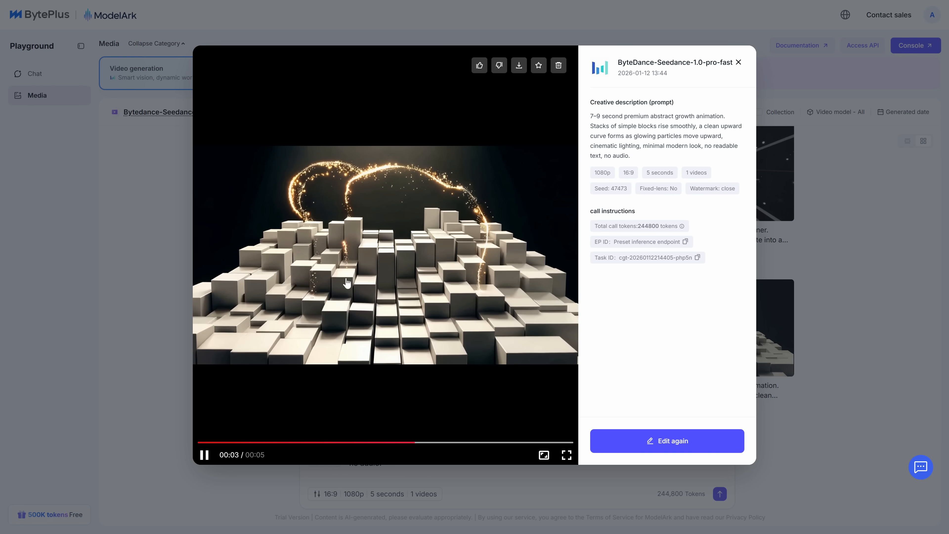
pyautogui.click(738, 62)
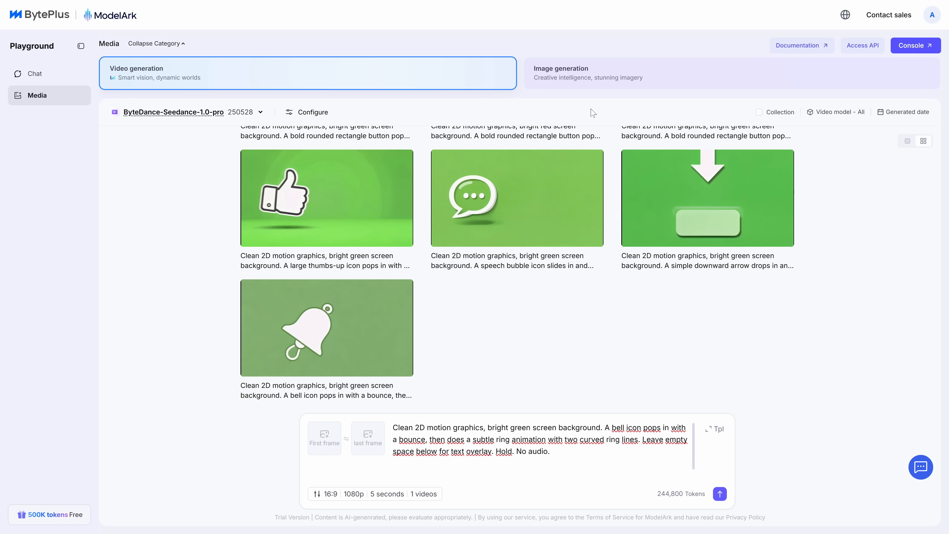
pyautogui.moveTo(572, 76)
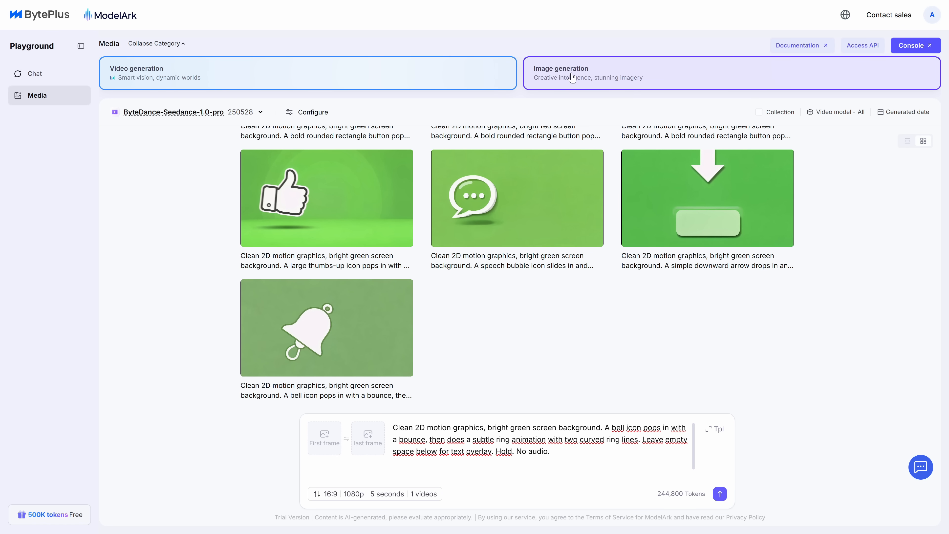
# Step: In the Image generation gallery, view and close the storybook cover and the six-panel comic page
pyautogui.click(716, 75)
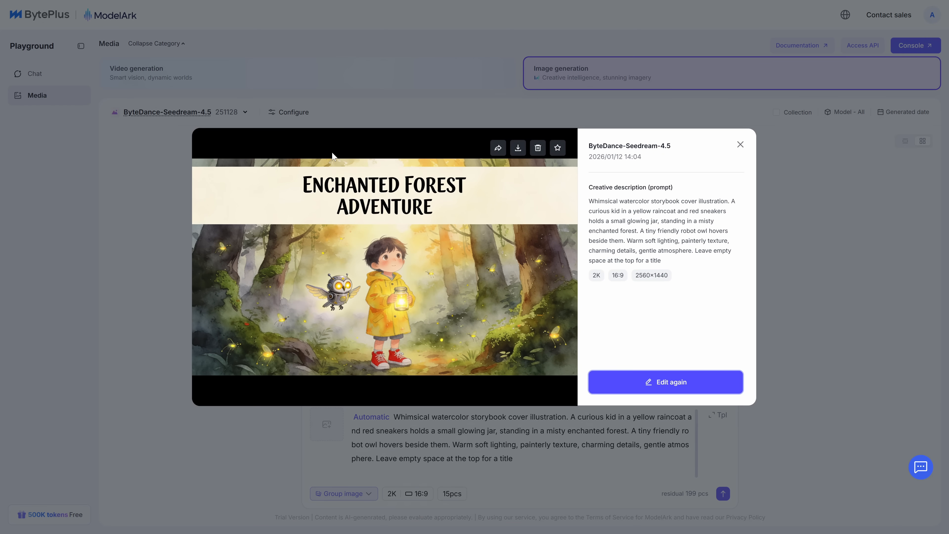
pyautogui.click(740, 144)
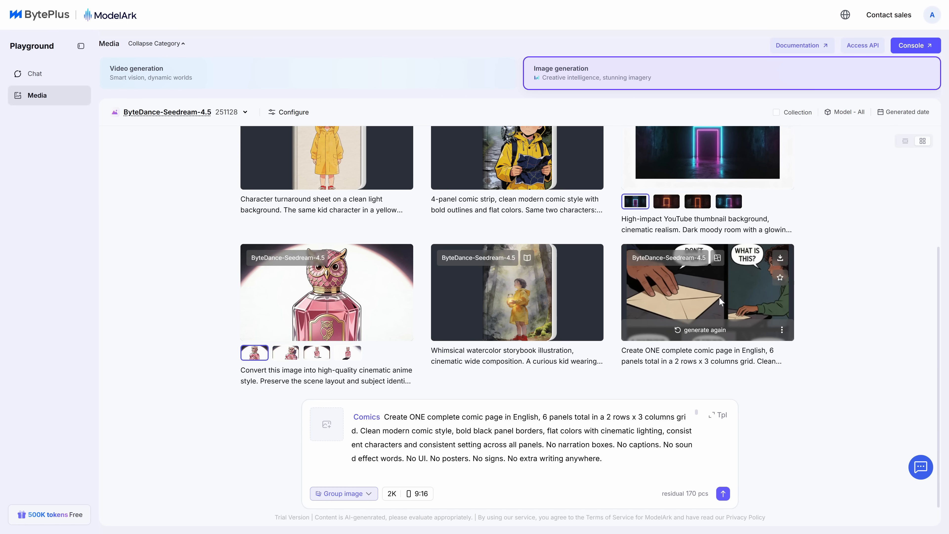
pyautogui.click(704, 292)
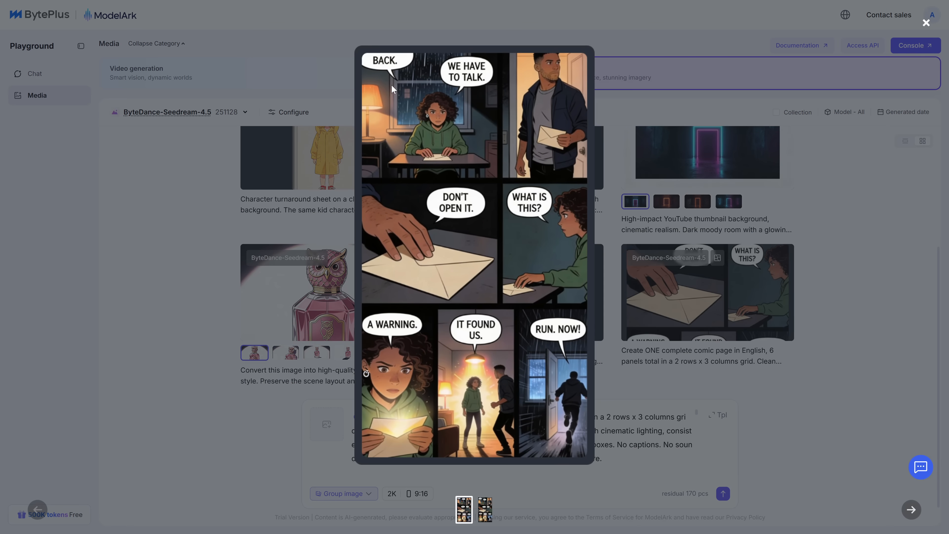
pyautogui.click(926, 23)
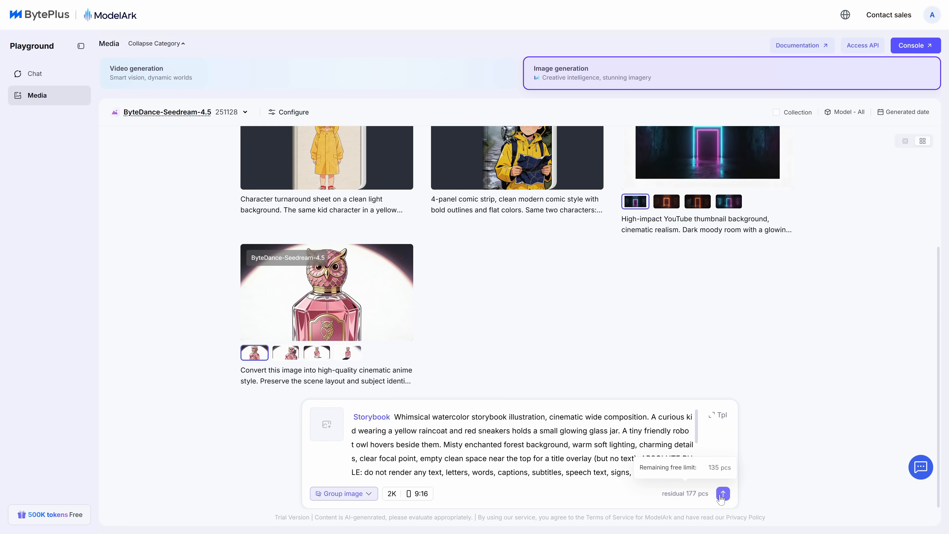
# Step: Page through the 'Glow Jar and the Robot Owl' storybook and return to the gallery
pyautogui.click(723, 494)
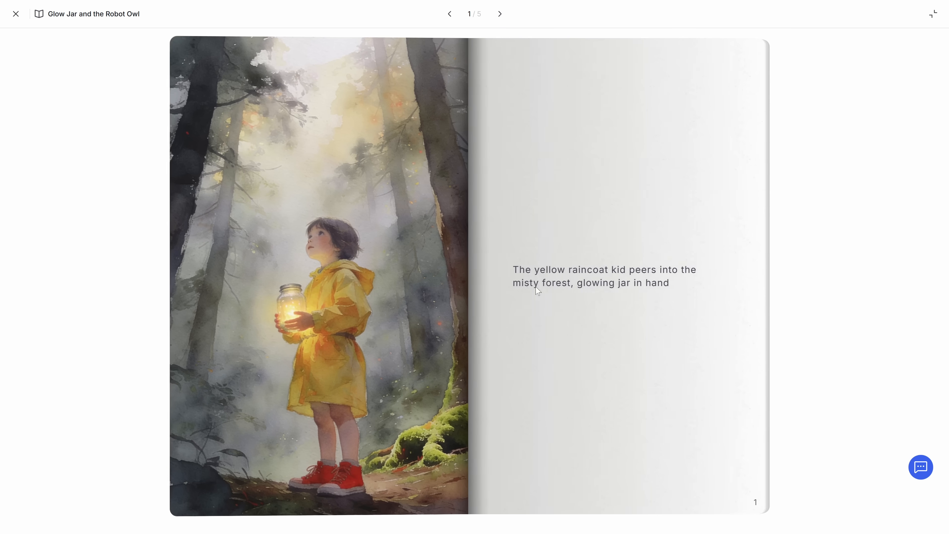
pyautogui.click(499, 14)
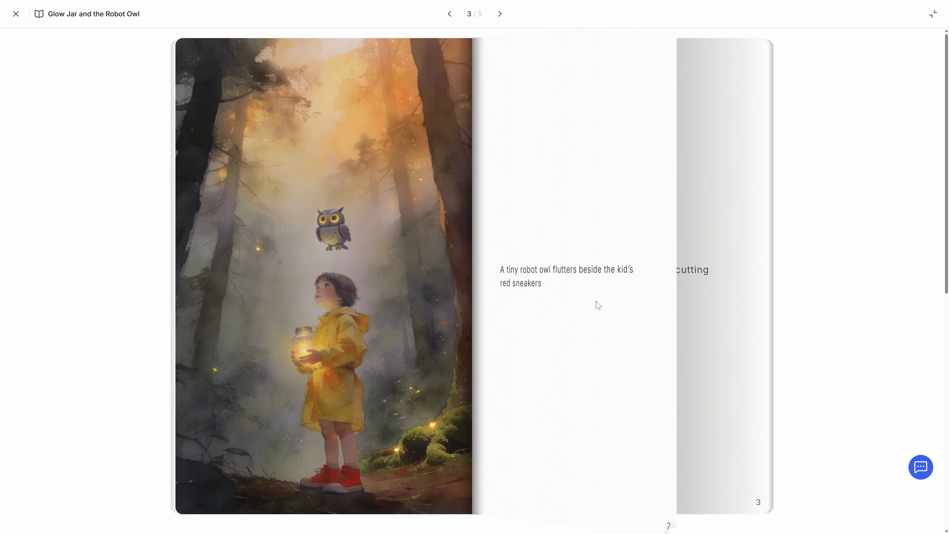
pyautogui.click(499, 13)
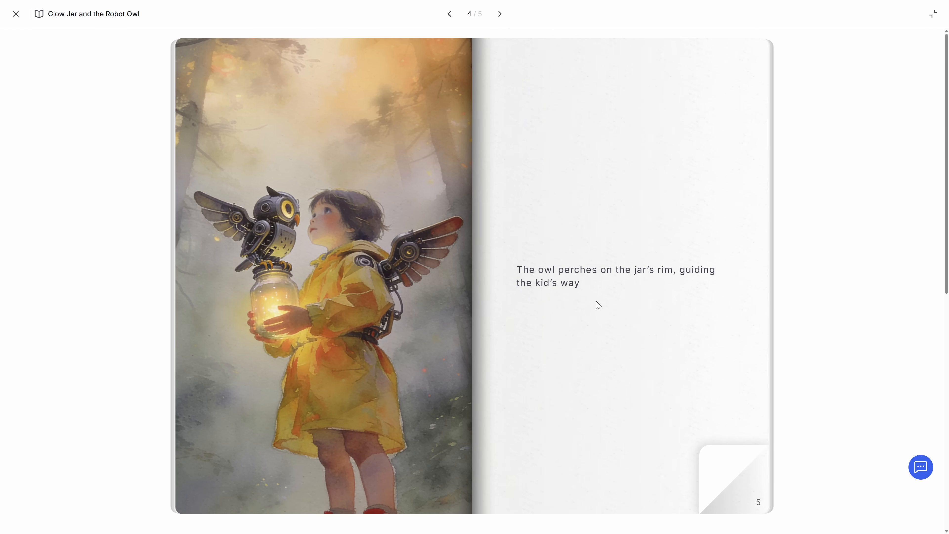
pyautogui.click(500, 14)
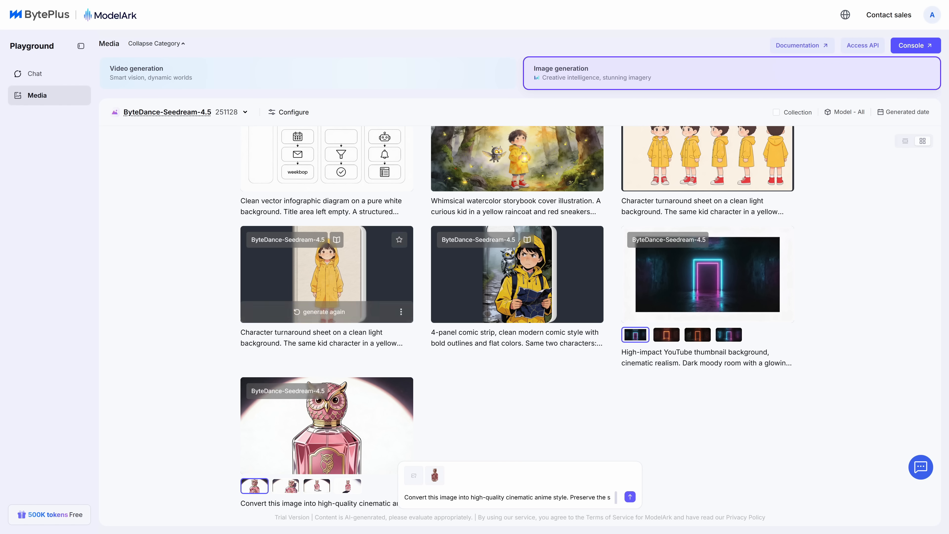
# Step: Bring up the free prompts PDF reward_034.pdf and jump to its first page
pyautogui.click(325, 433)
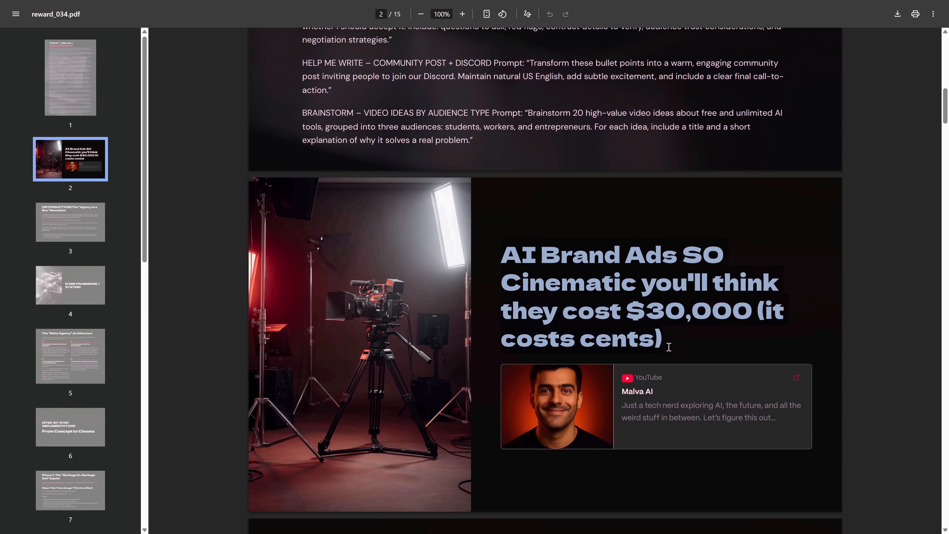
pyautogui.click(70, 77)
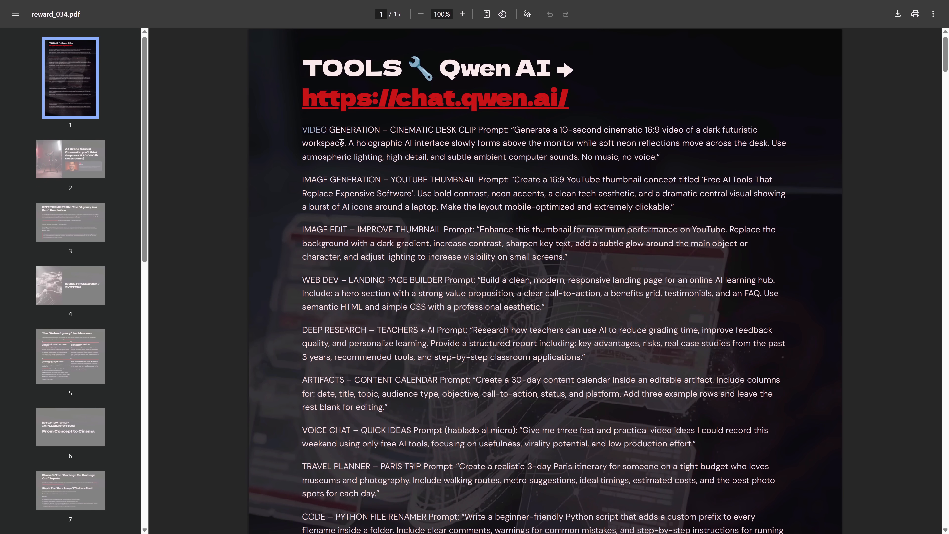
pyautogui.click(70, 222)
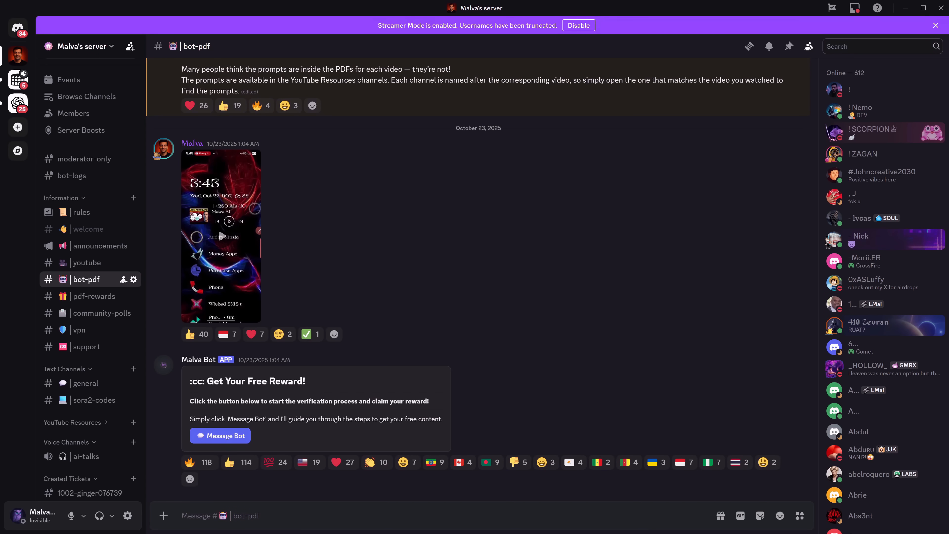
pyautogui.moveTo(217, 347)
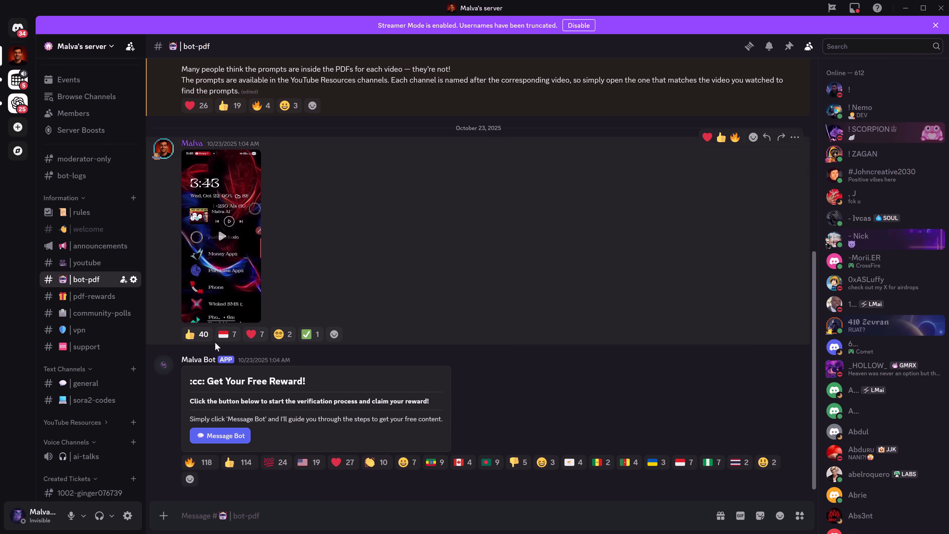
pyautogui.moveTo(119, 281)
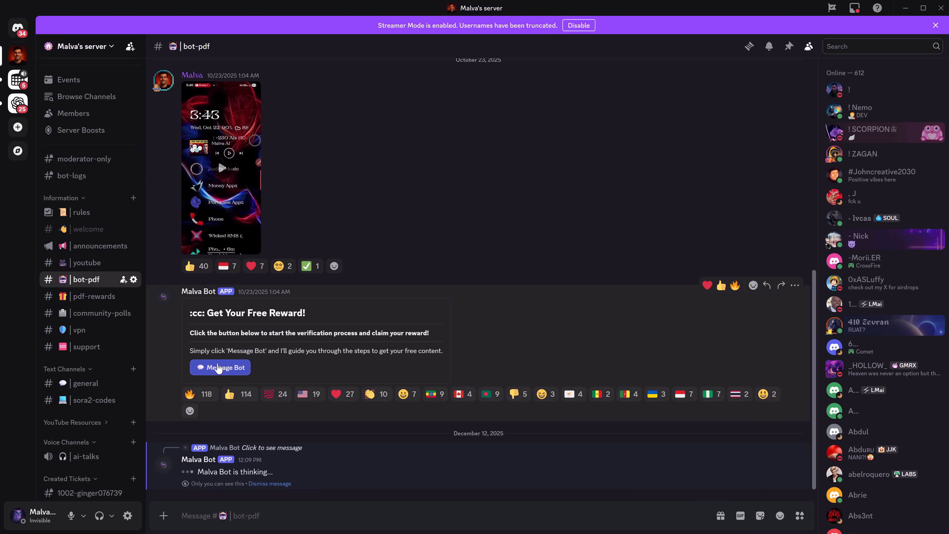
# Step: Message the reward bot from #bot-pdf and send it the YouTube video link
pyautogui.click(220, 368)
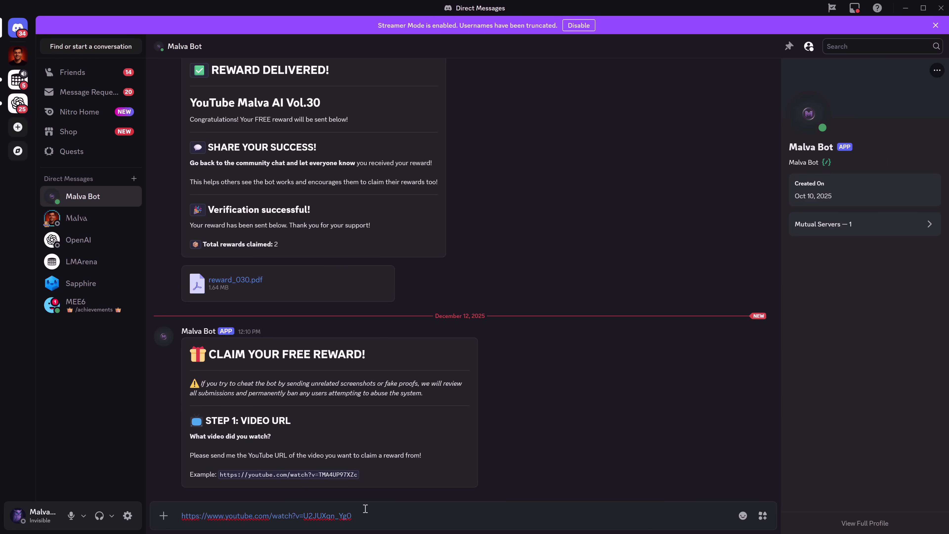
pyautogui.press('Enter')
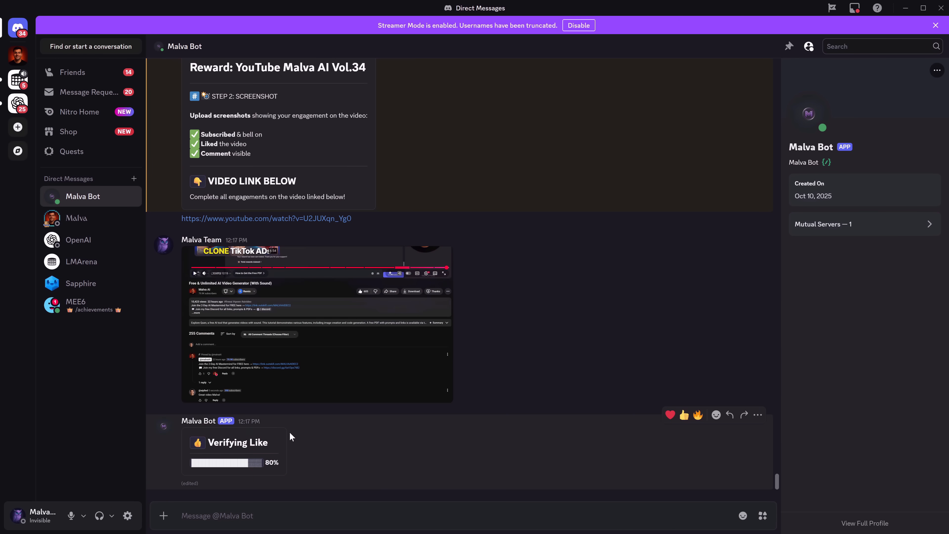